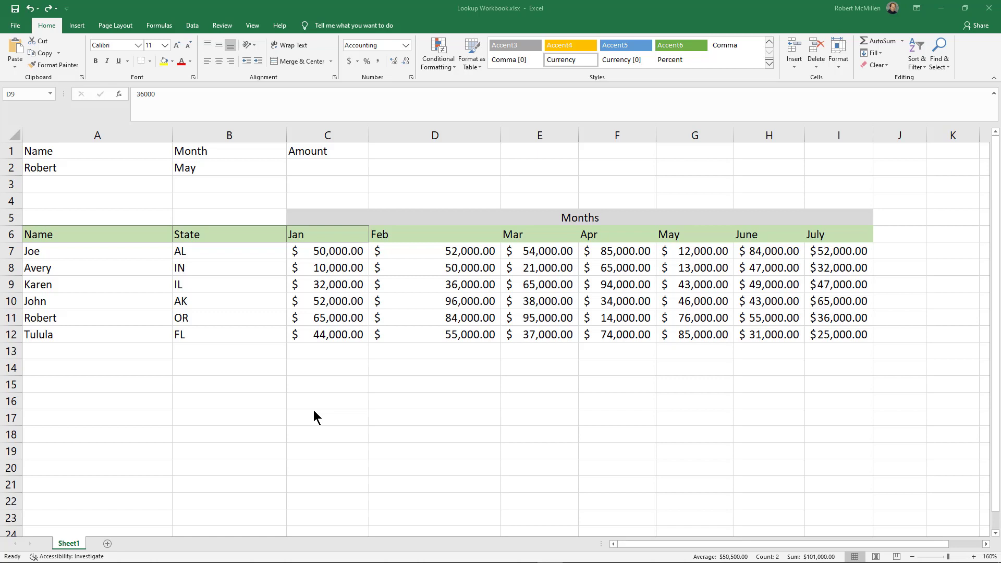
{"action": "mouse_move", "coordinate": [118, 294]}
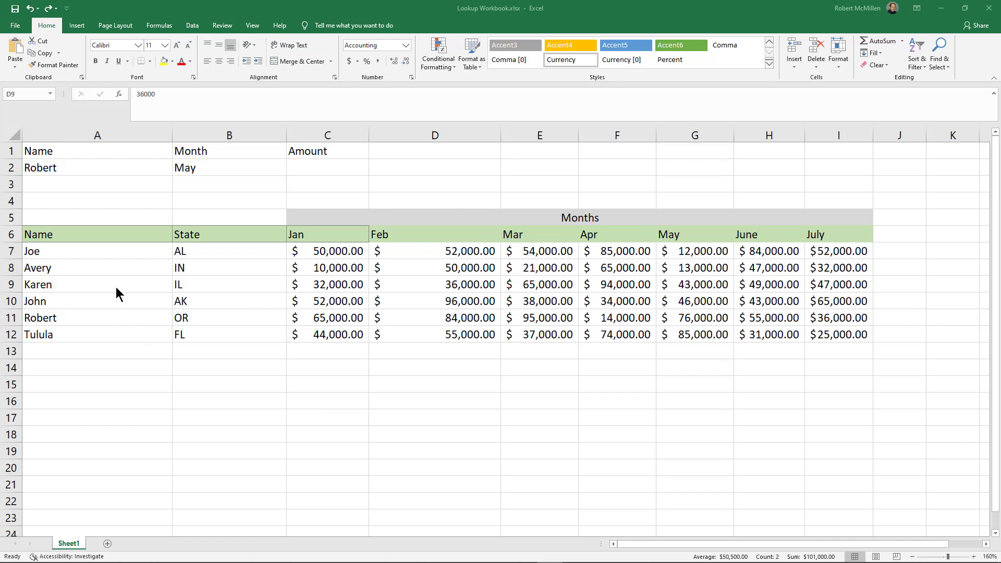
{"action": "mouse_move", "coordinate": [105, 255]}
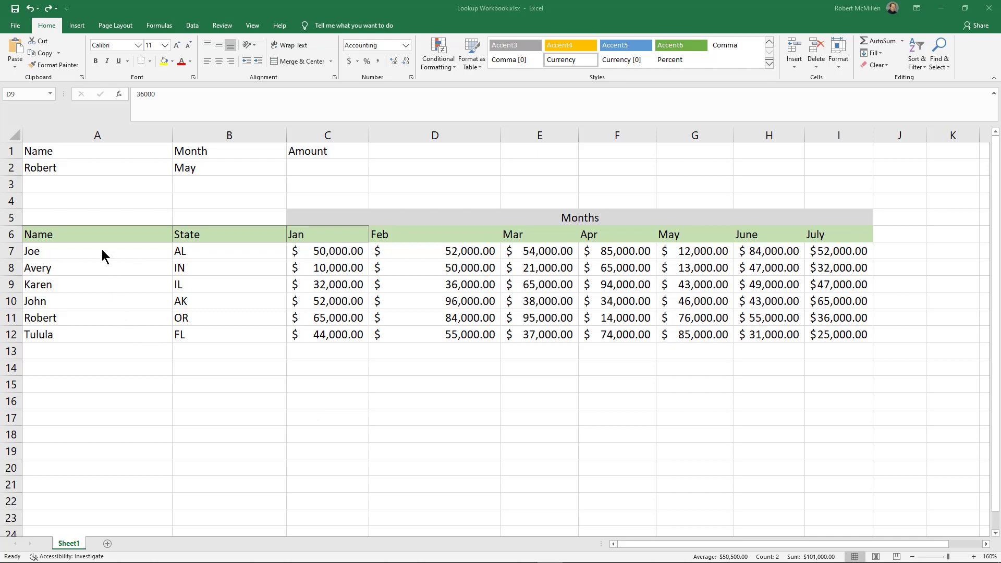
Select Joe's name in cell A7.
{"action": "left_click", "coordinate": [97, 252]}
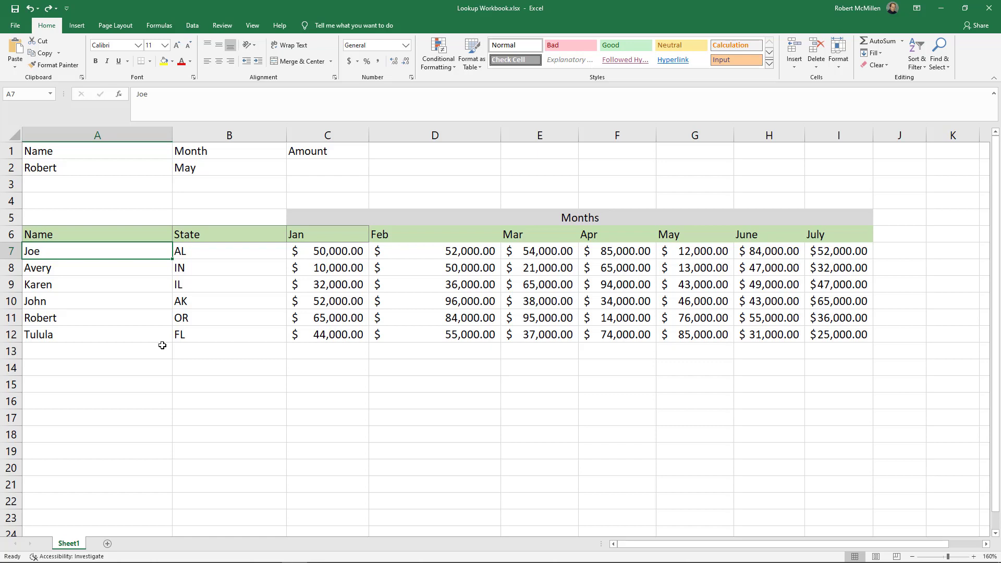
{"action": "mouse_move", "coordinate": [64, 250]}
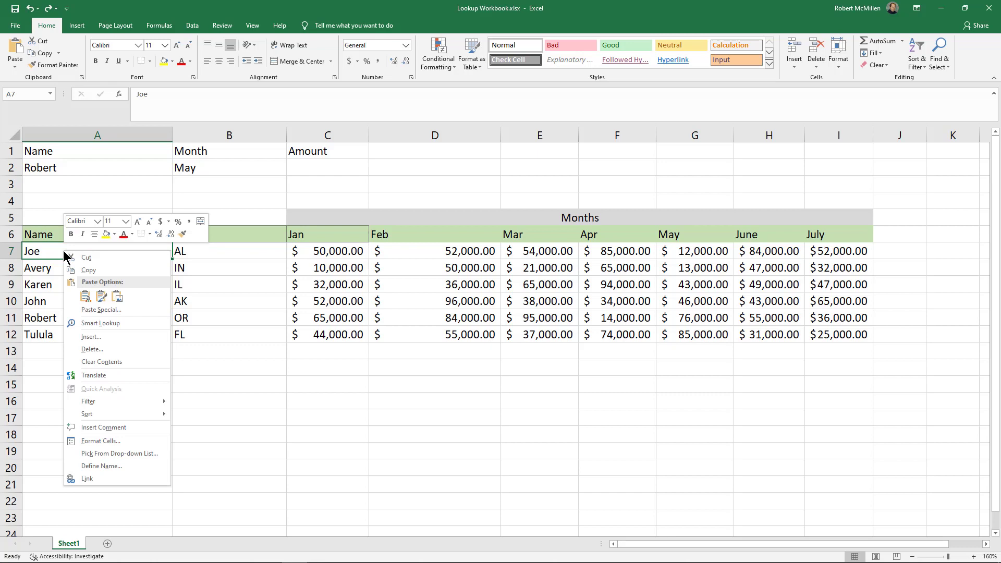
{"action": "left_click", "coordinate": [87, 478]}
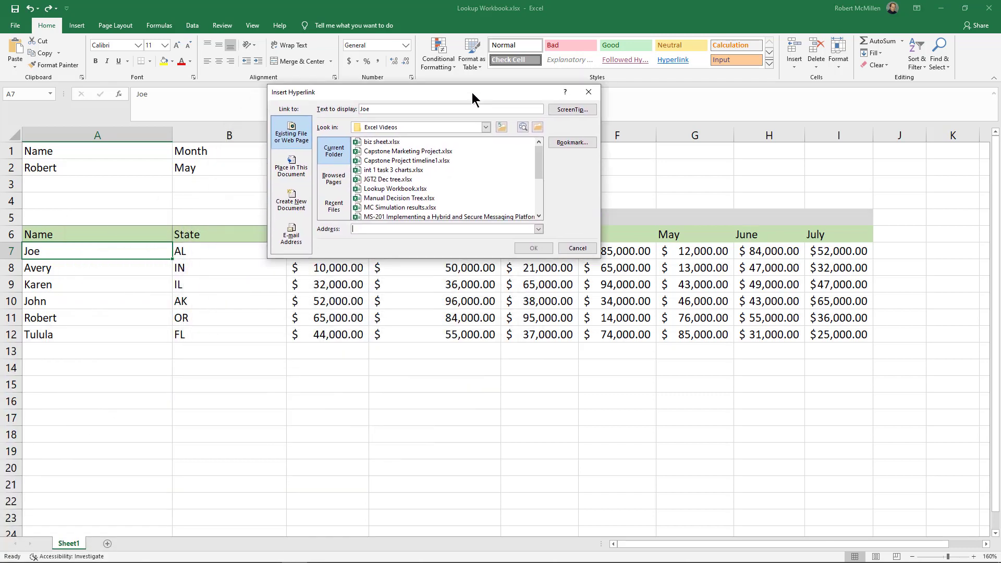
{"action": "left_click", "coordinate": [291, 234]}
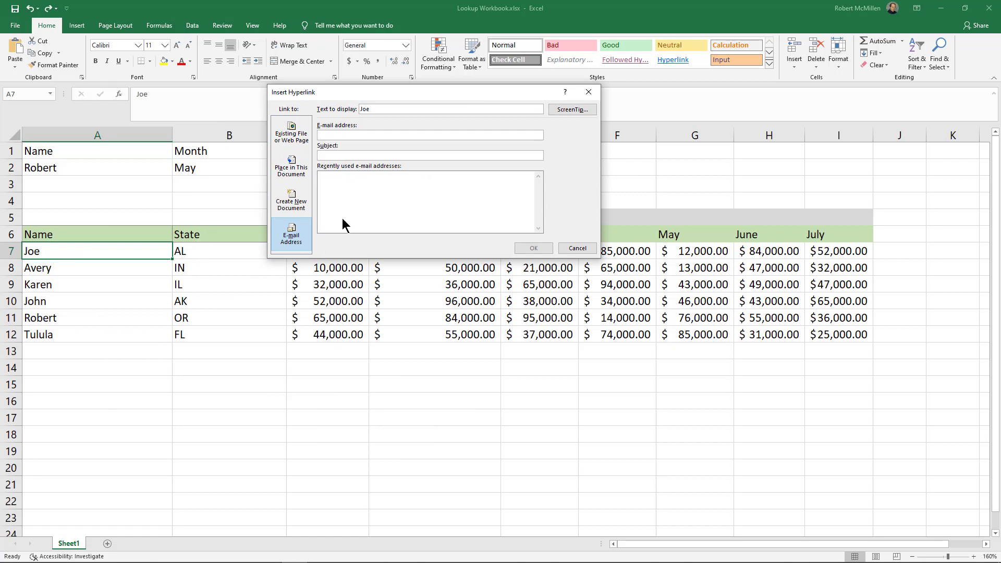
{"action": "left_click", "coordinate": [429, 134]}
{"action": "type", "text": "mailto:joep"}
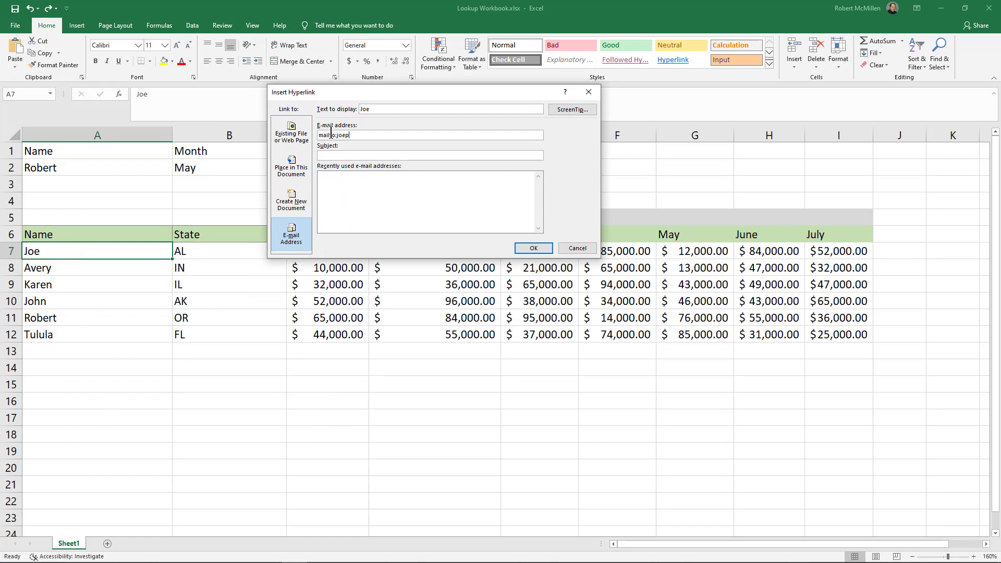
{"action": "type", "text": "@tech"}
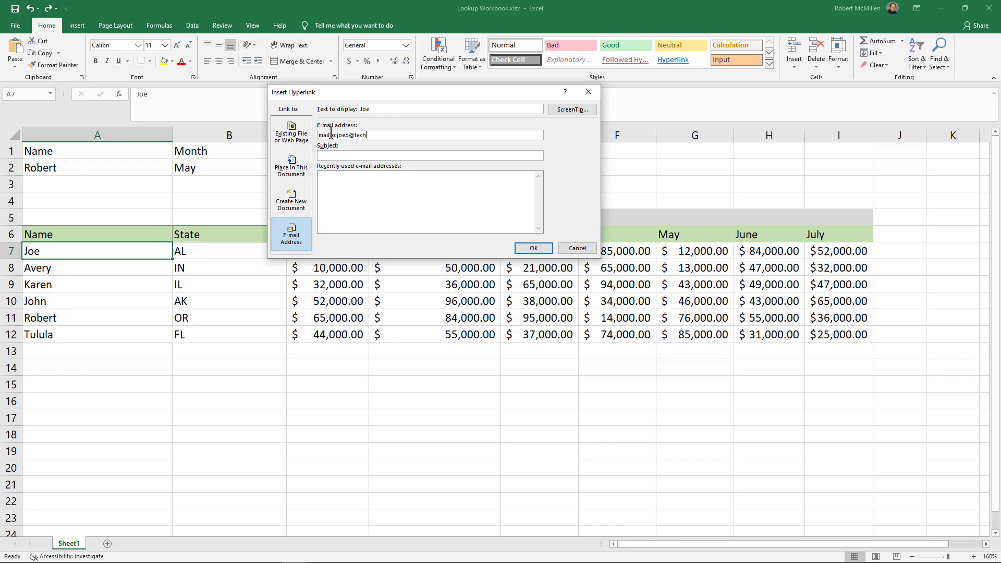
{"action": "type", "text": "pub.us"}
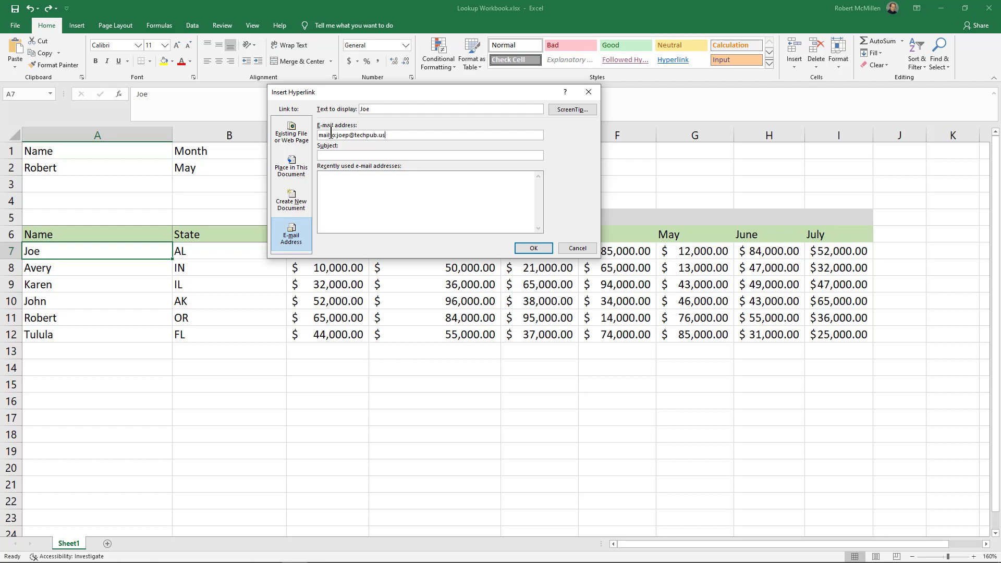
{"action": "left_click", "coordinate": [428, 155]}
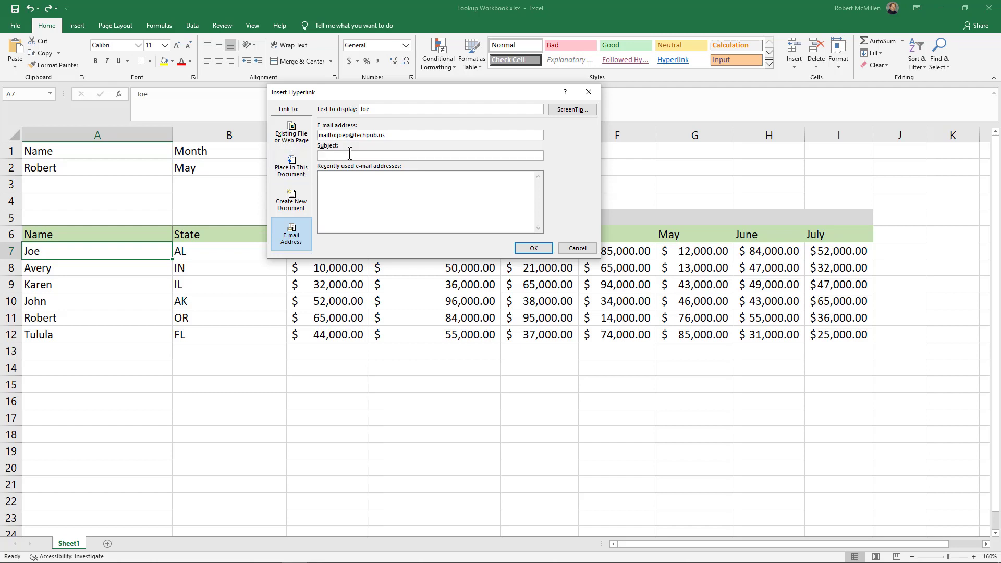
{"action": "left_click", "coordinate": [428, 154]}
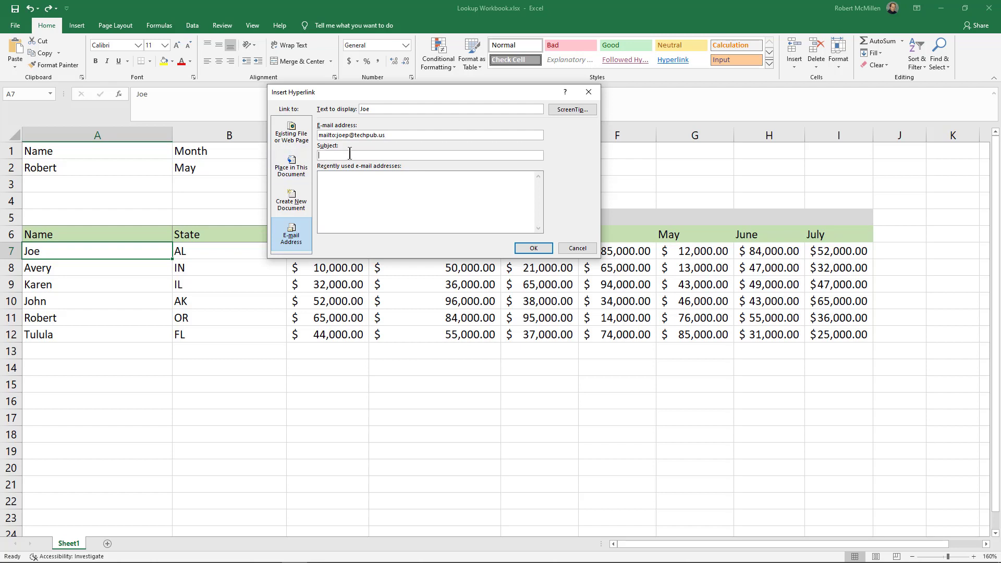
{"action": "type", "text": "Question"}
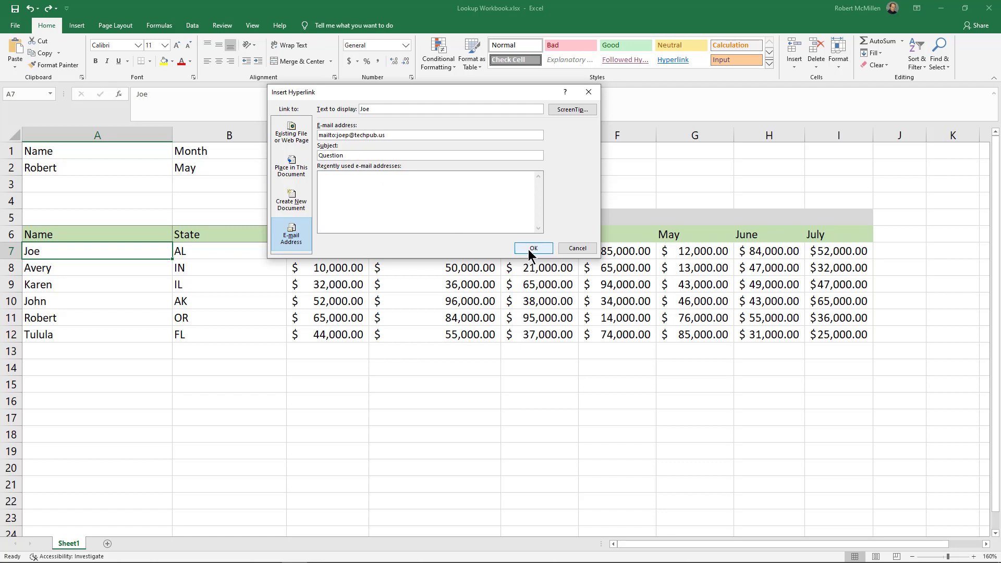
{"action": "left_click", "coordinate": [532, 249]}
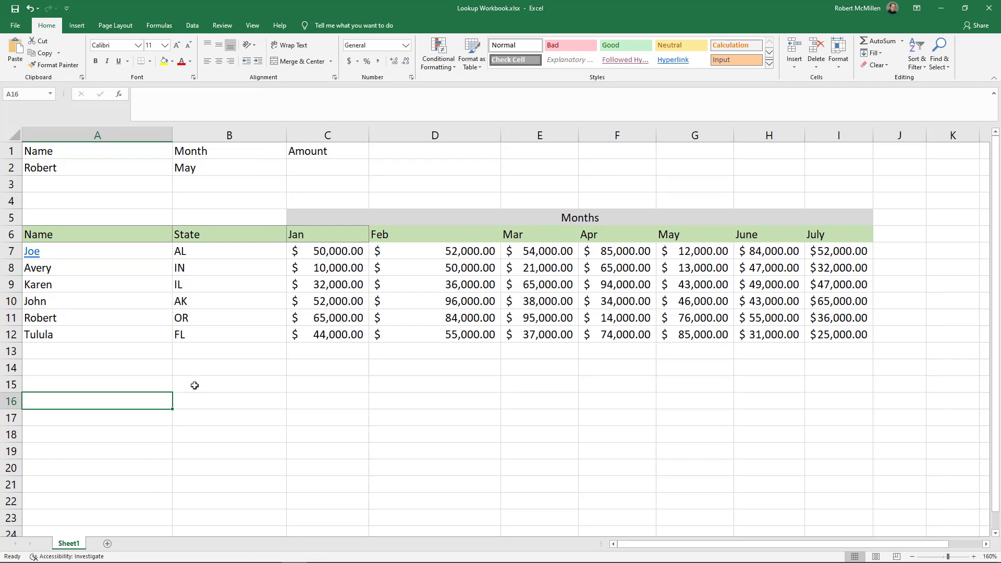
{"action": "mouse_move", "coordinate": [31, 251]}
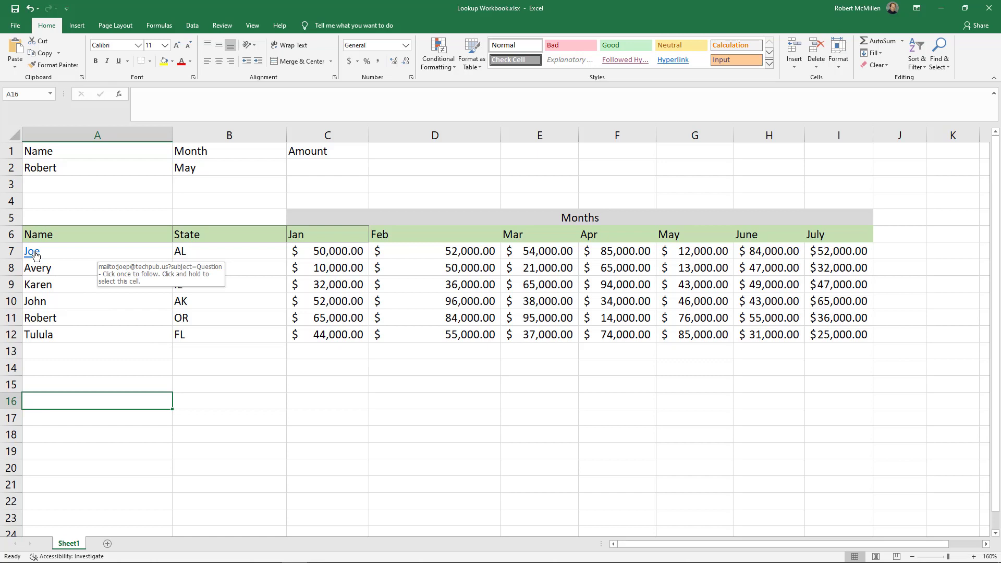
Follow Joe's e-mail link and have it open in Outlook.
{"action": "left_click", "coordinate": [31, 251]}
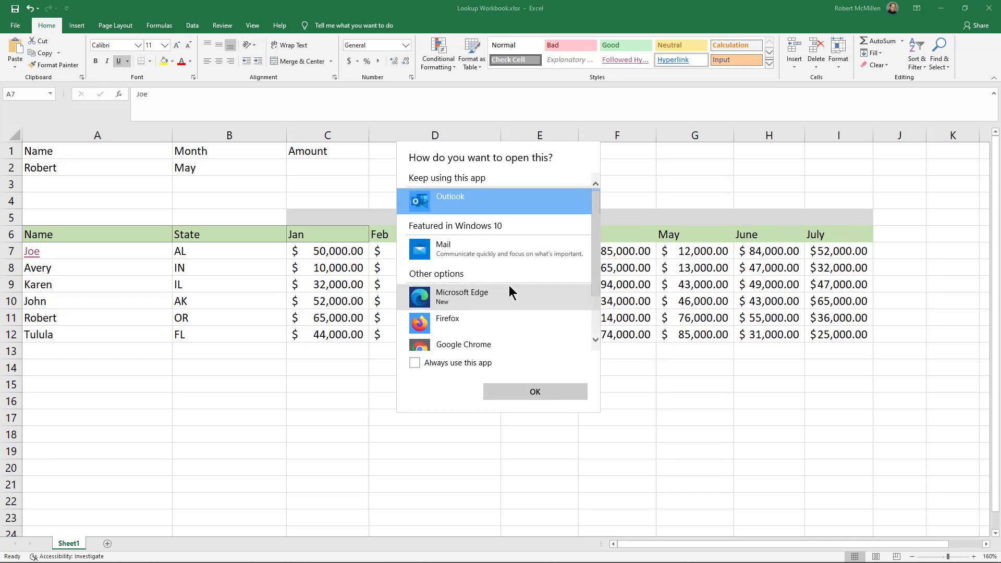
{"action": "mouse_move", "coordinate": [460, 203]}
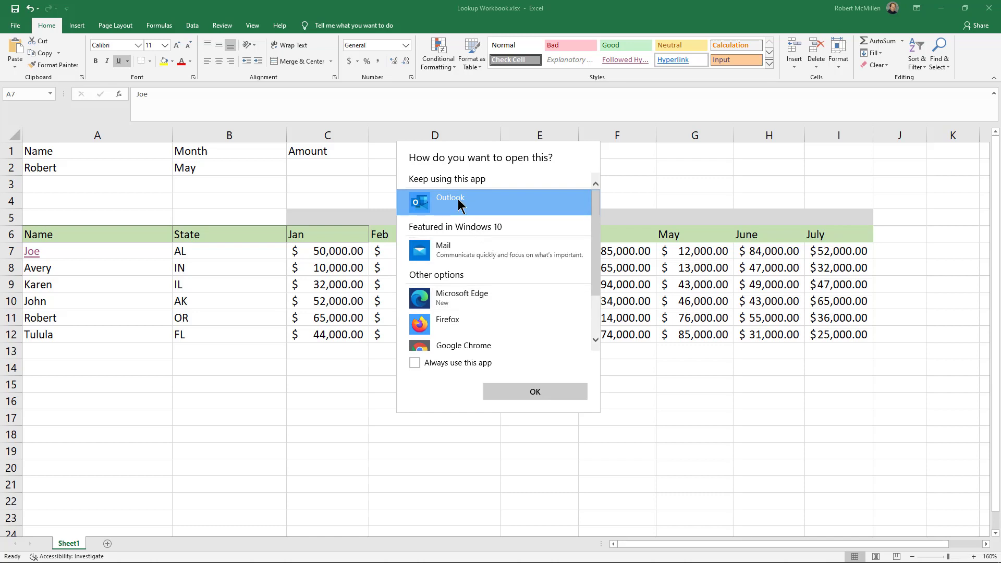
{"action": "mouse_move", "coordinate": [515, 391]}
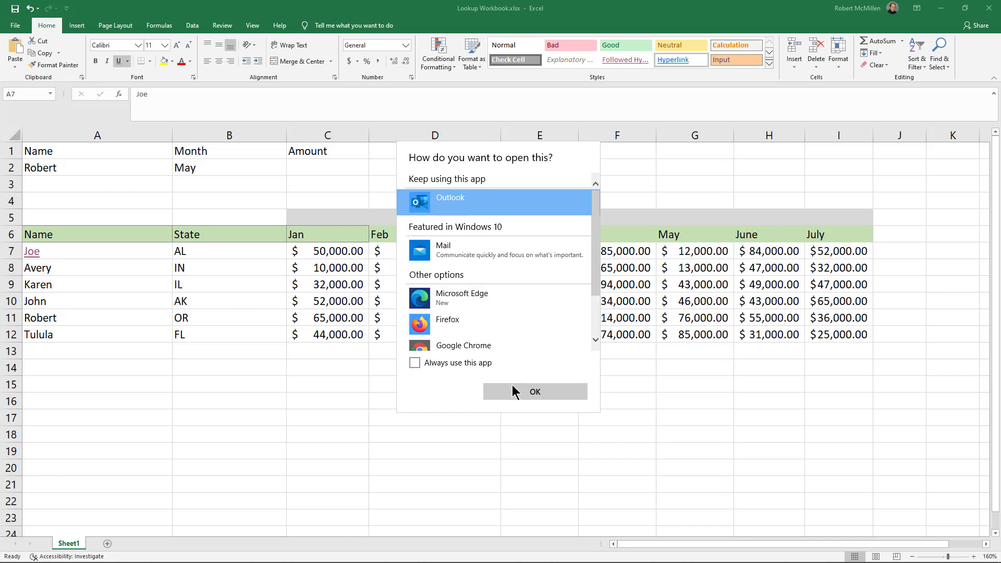
{"action": "left_click", "coordinate": [534, 391]}
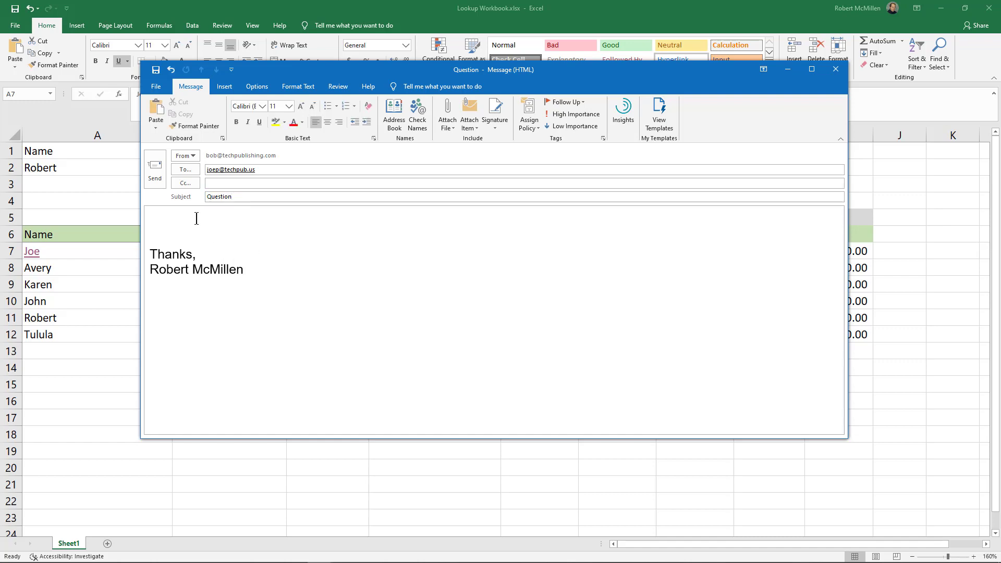
Write 'I have a question.' in the message body and send it to Joe.
{"action": "type", "text": "I have a"}
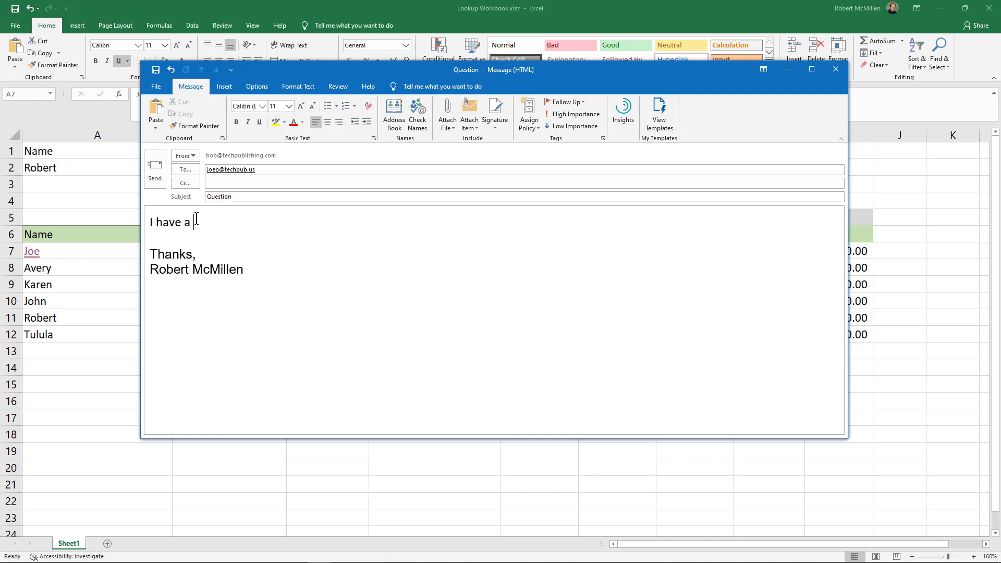
{"action": "type", "text": "question."}
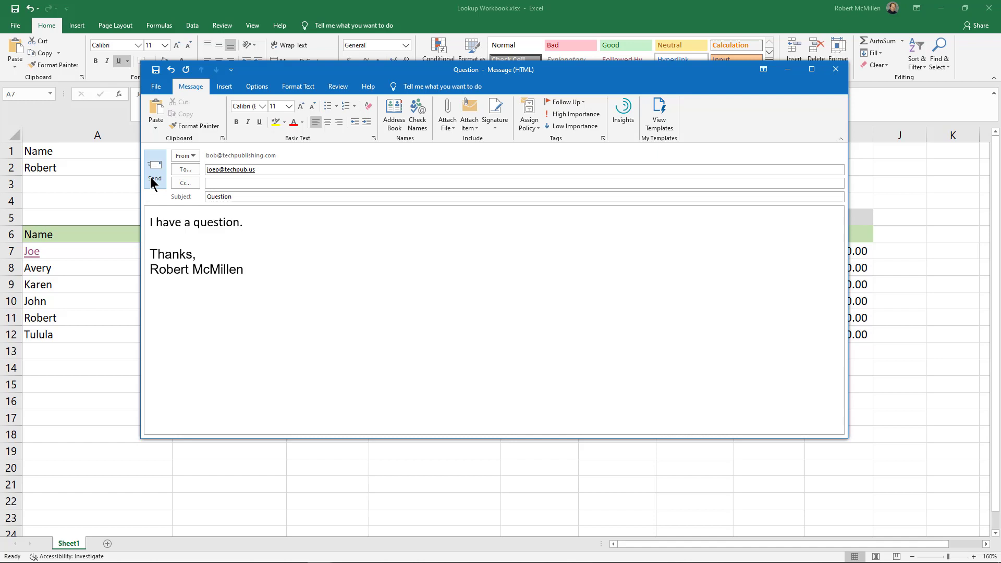
{"action": "left_click", "coordinate": [244, 221]}
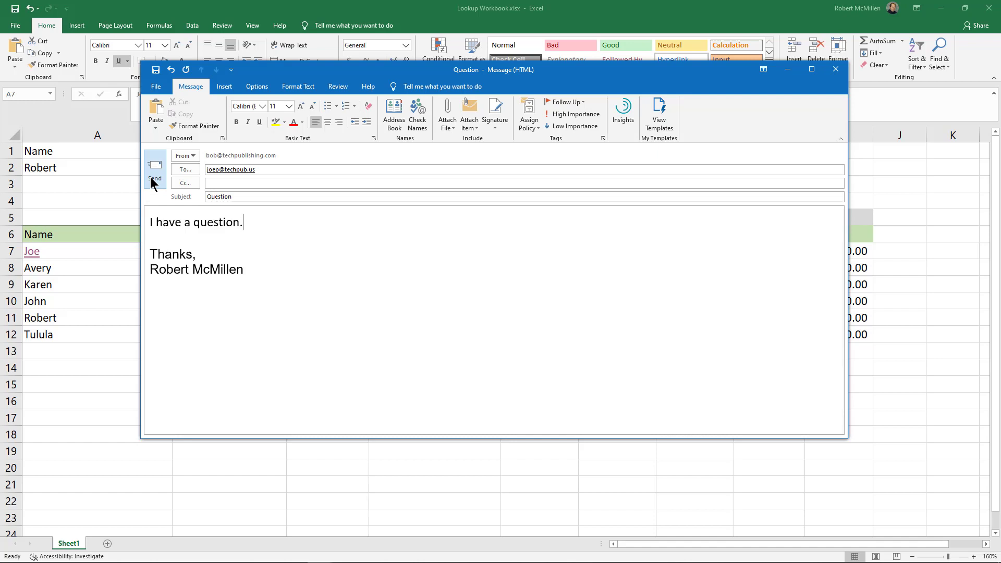